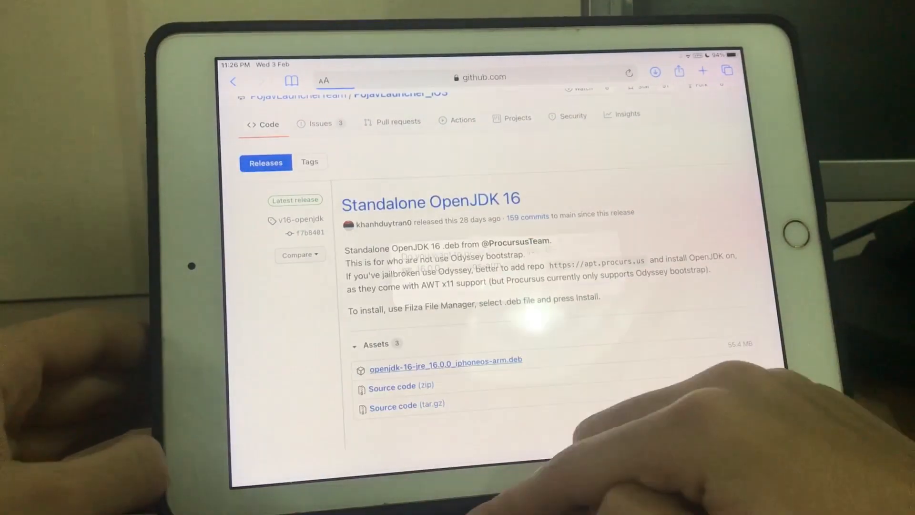
Step: Leave GitHub's Standalone OpenJDK 16 release page and return to the iPad home screen
click(445, 360)
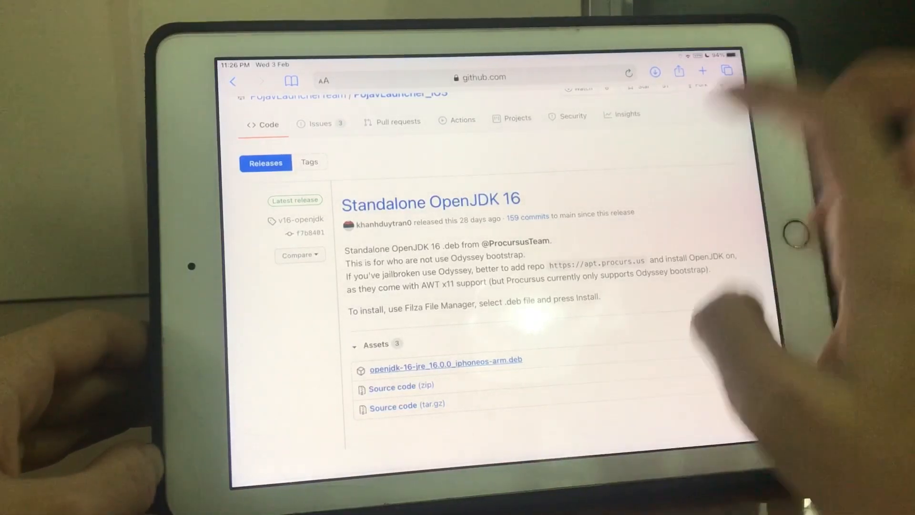
click(654, 72)
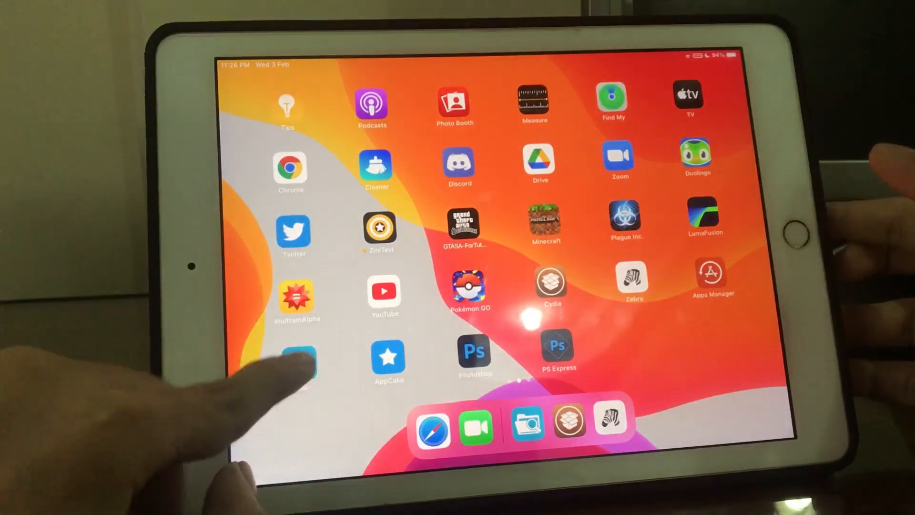
Step: From Filza's Downloads folder, review the openjdk-16-jre .deb details and send it to Zebra
click(298, 363)
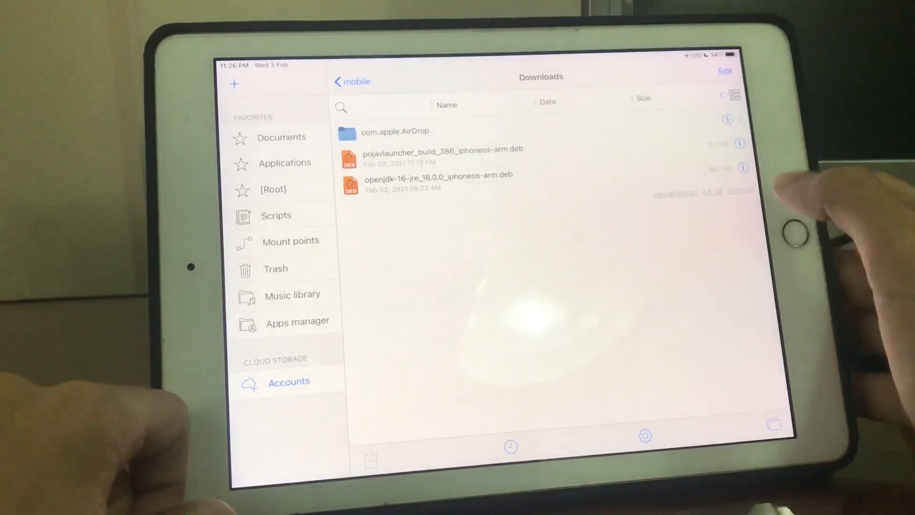
click(742, 169)
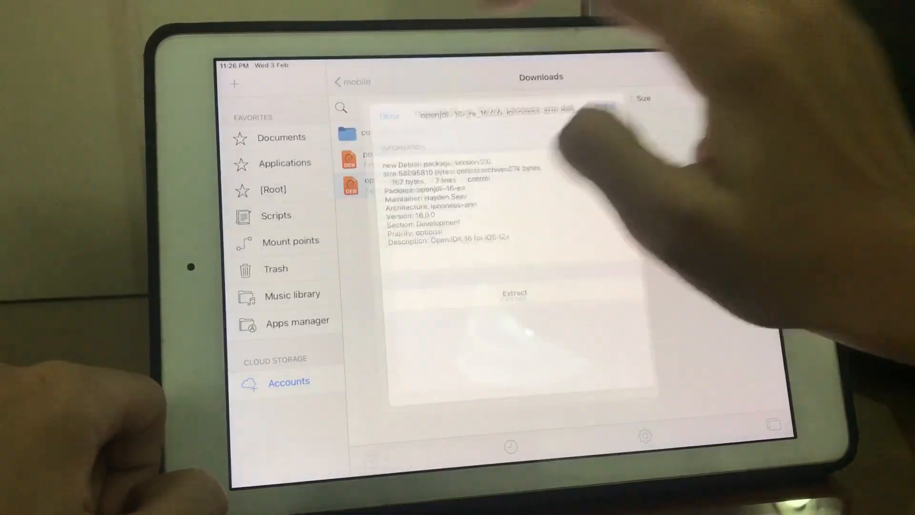
click(389, 115)
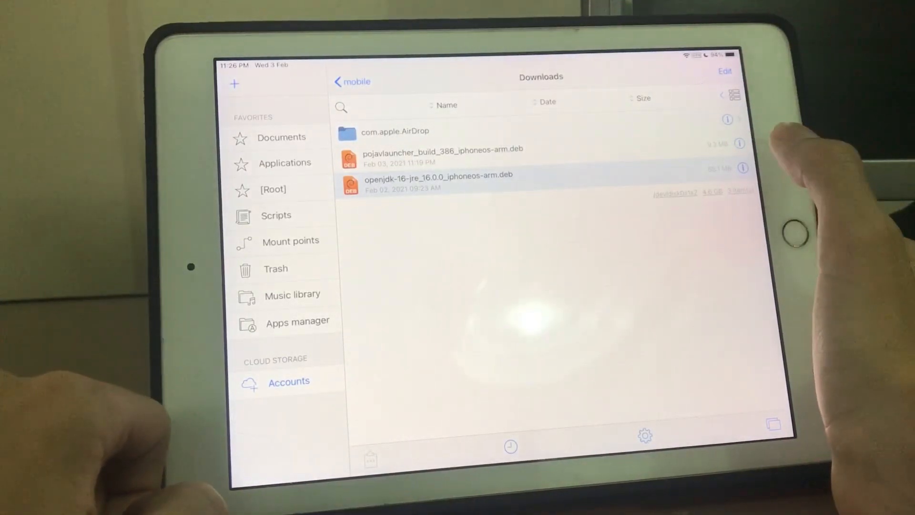
click(743, 168)
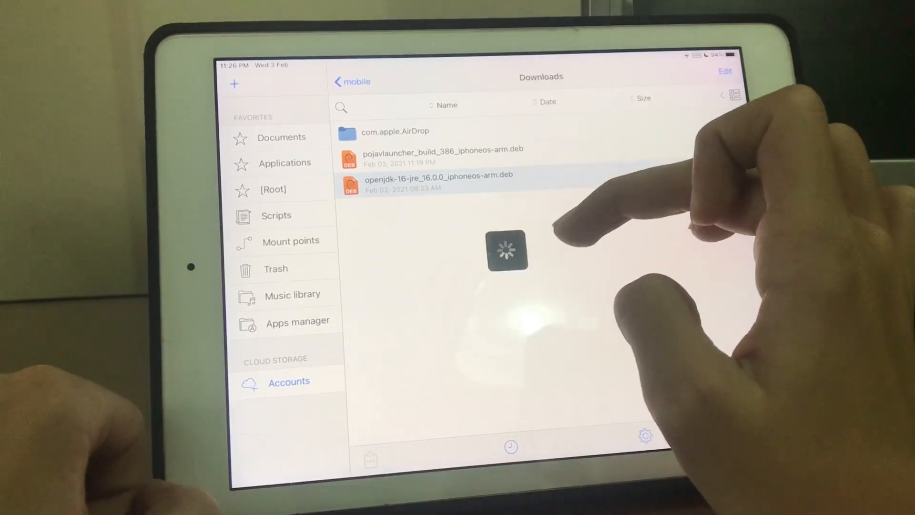
Step: Install the openjdk-16-jre package from the local file in Zebra
click(438, 181)
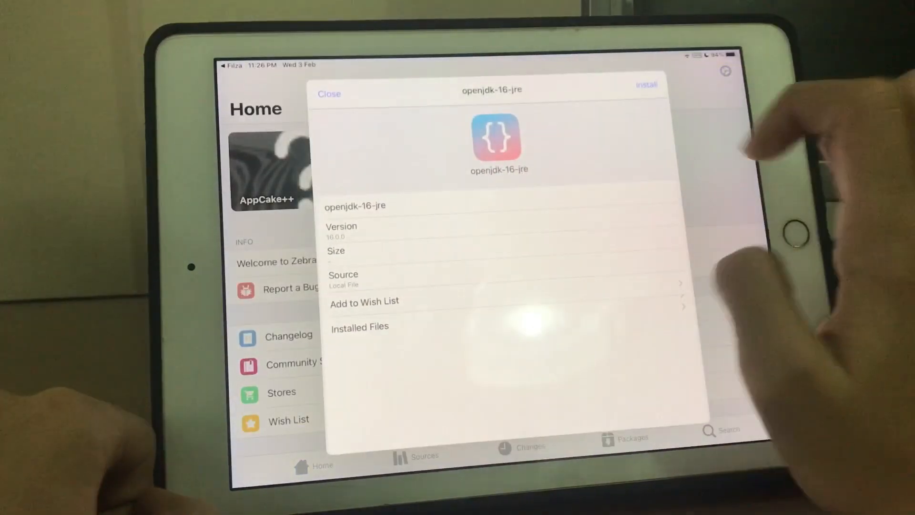
click(329, 93)
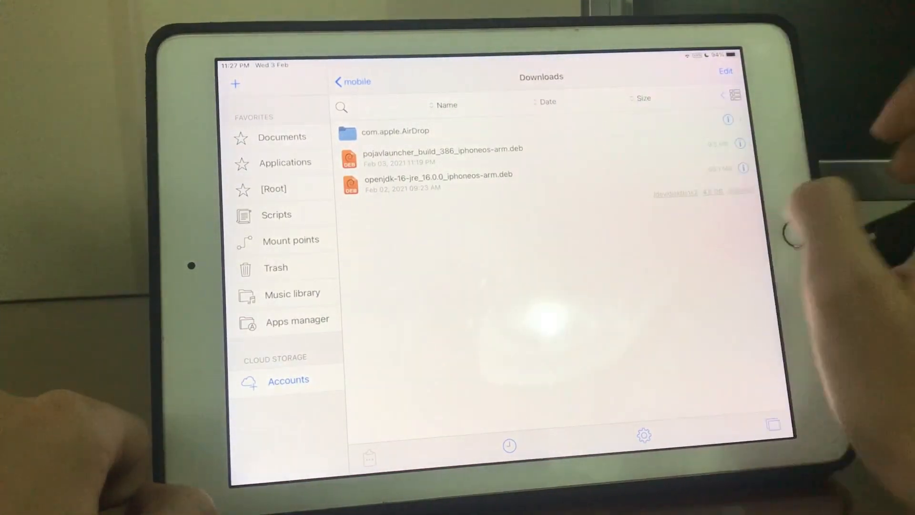
Step: Send pojavlauncher_build_386_iphoneos-arm.deb to Zebra and confirm the queued install
click(442, 154)
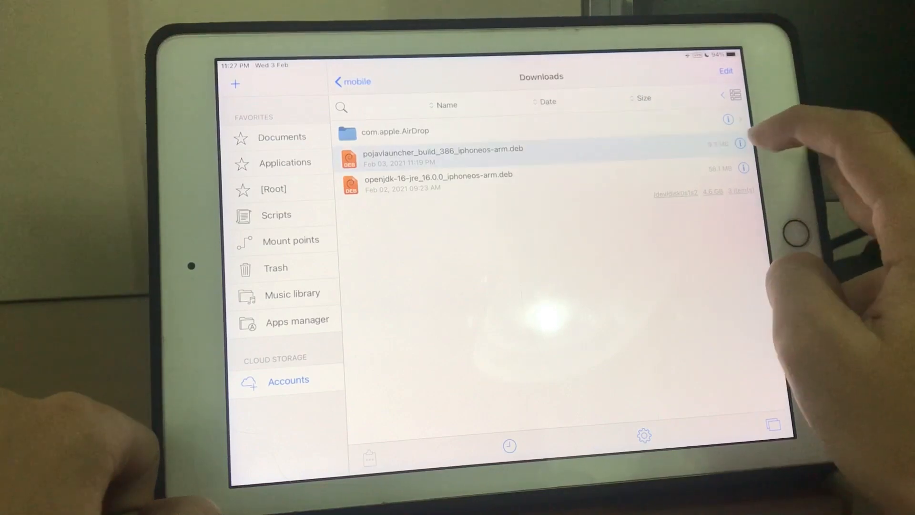
click(728, 144)
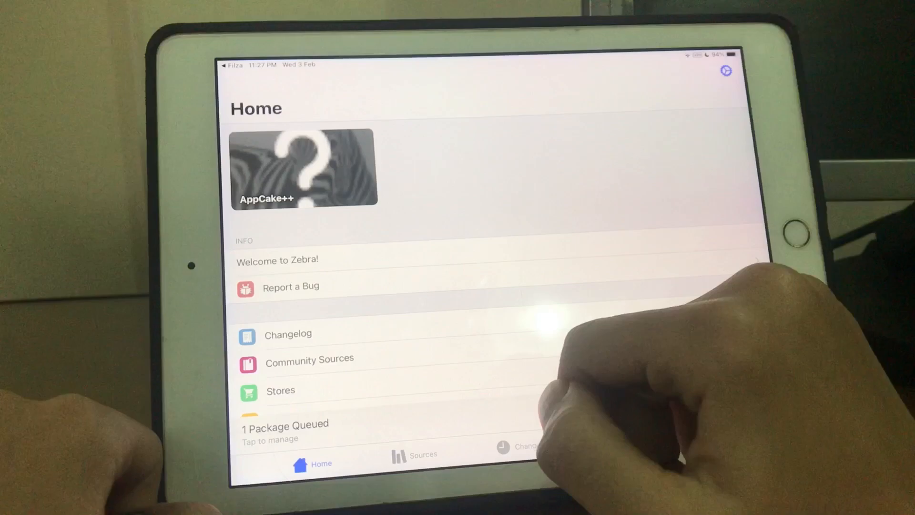
click(284, 430)
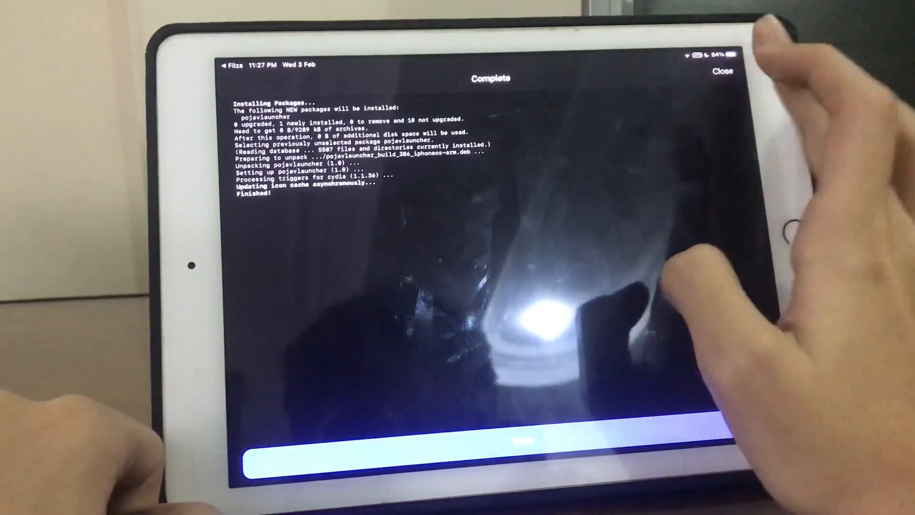
Step: Close Zebra's finished PojavLauncher install log, revealing its new home-screen icon
click(723, 70)
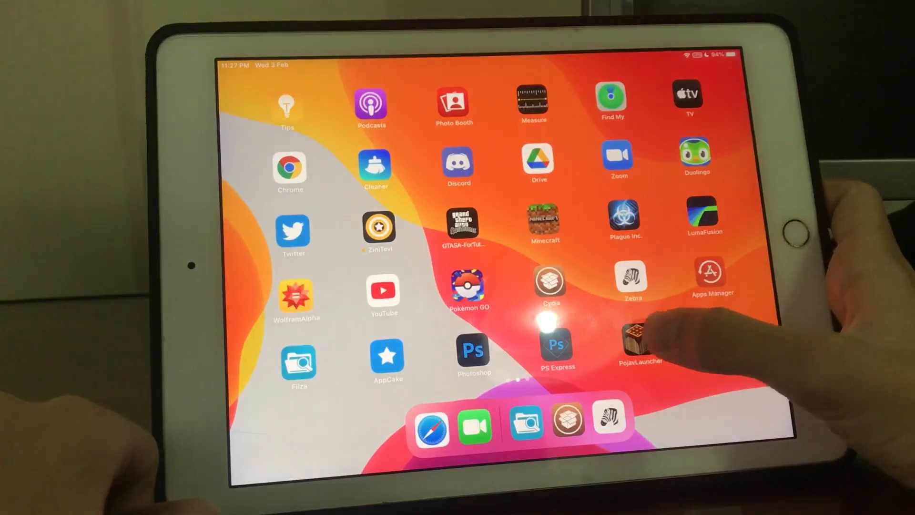
Step: Launch PojavLauncher and play Minecraft Java Edition version 1.16.5
click(641, 338)
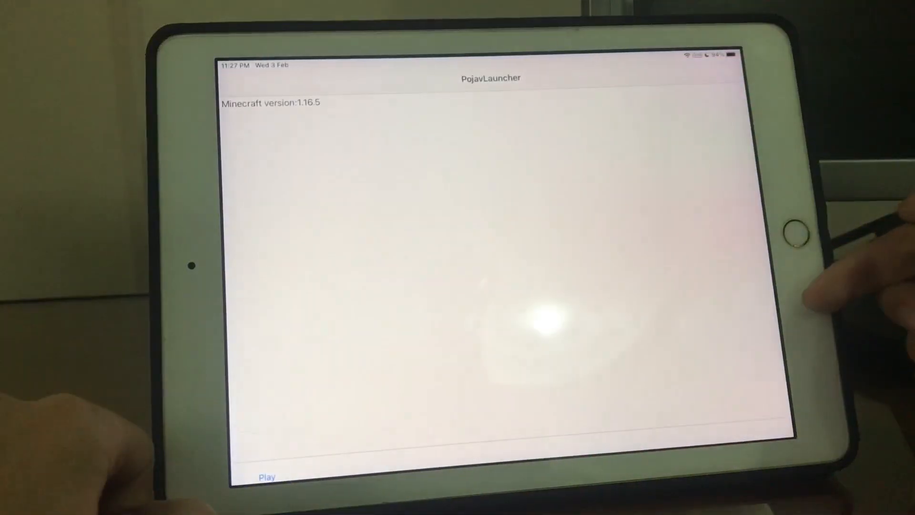
click(267, 477)
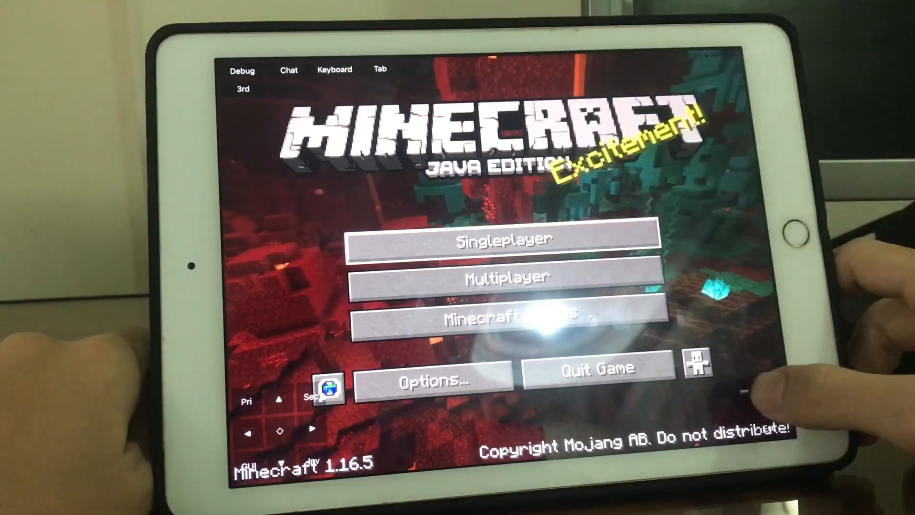
Step: Open the Singleplayer world list showing the Survival world 'New World' and focus its search box
click(504, 240)
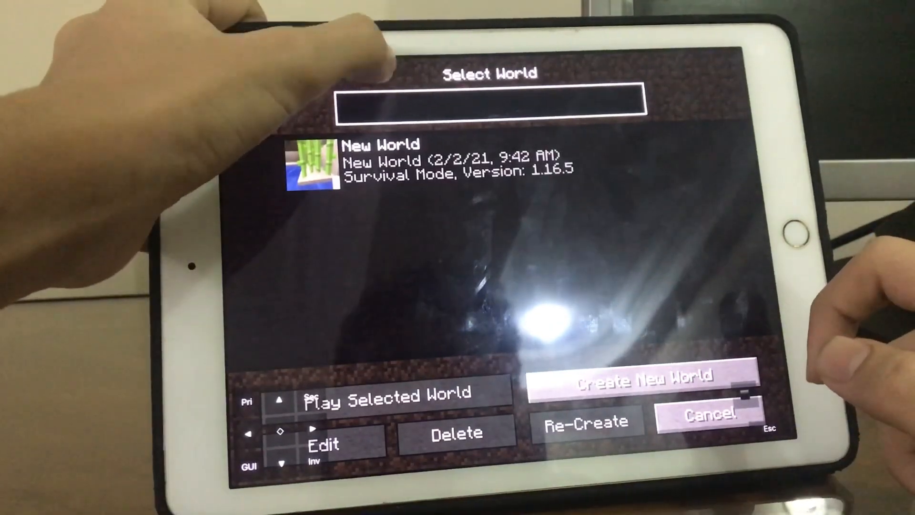
click(489, 107)
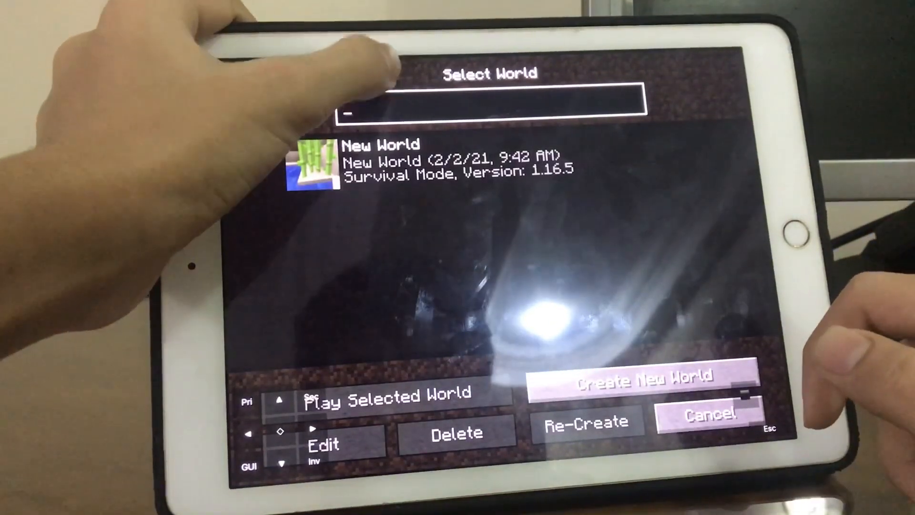